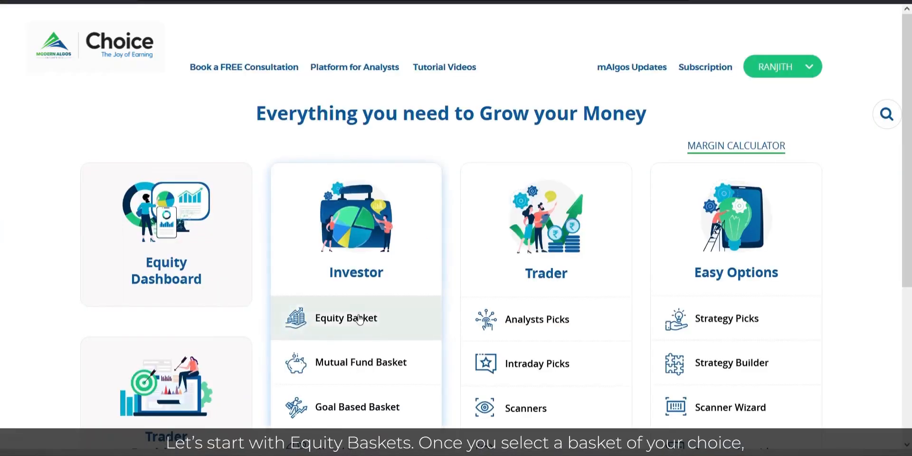
Pick MAE Bluechip Basket from the equity baskets and execute its stock allocation.
click(346, 318)
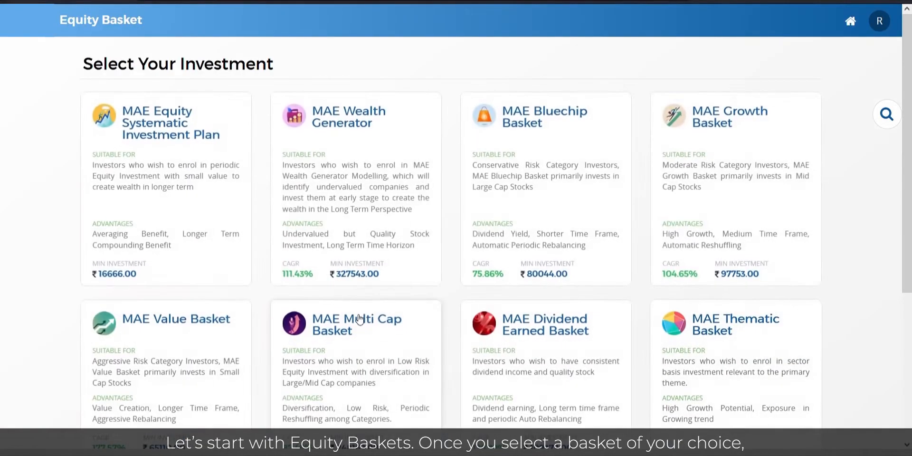
click(545, 117)
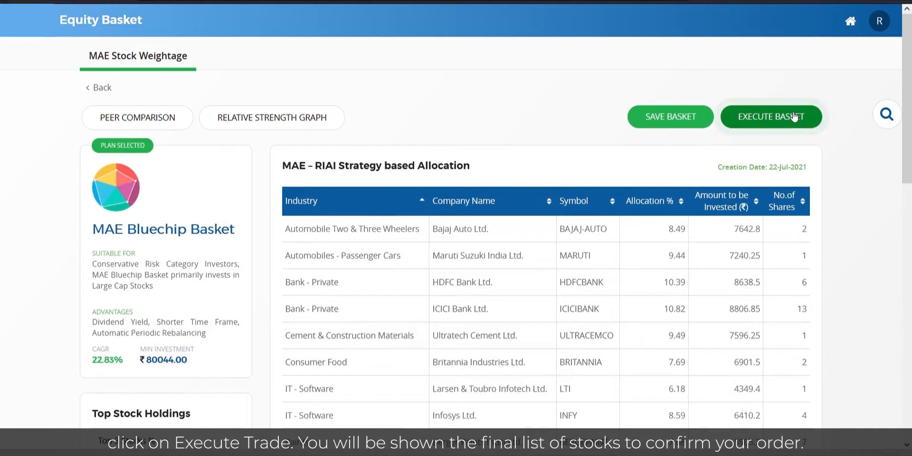
click(772, 117)
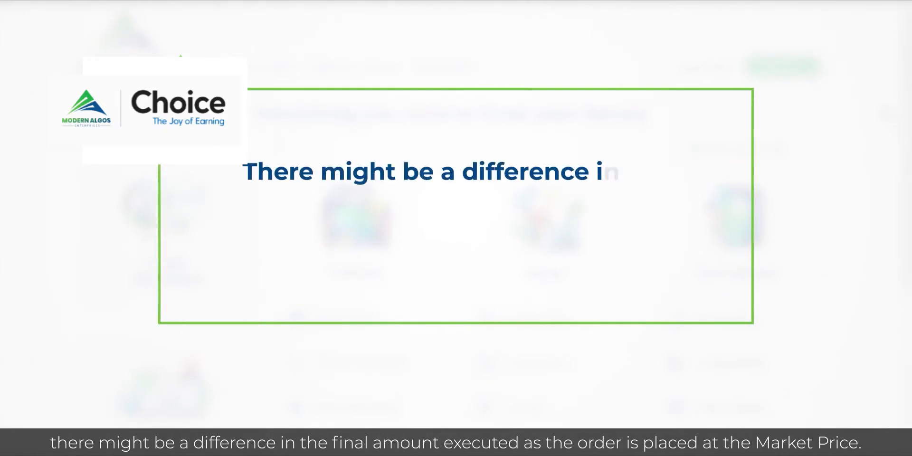
Scroll the Trade Book's basket orders, noting rows rejected for insufficient funds.
click(387, 56)
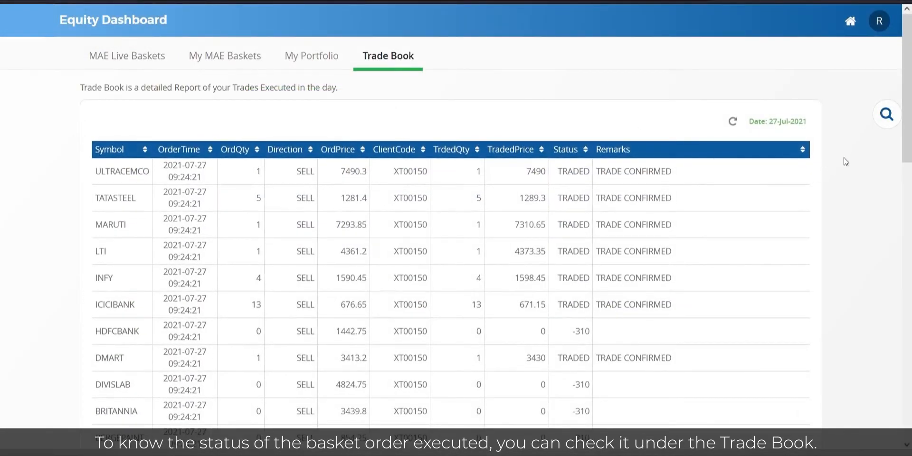
scroll(down, 3)
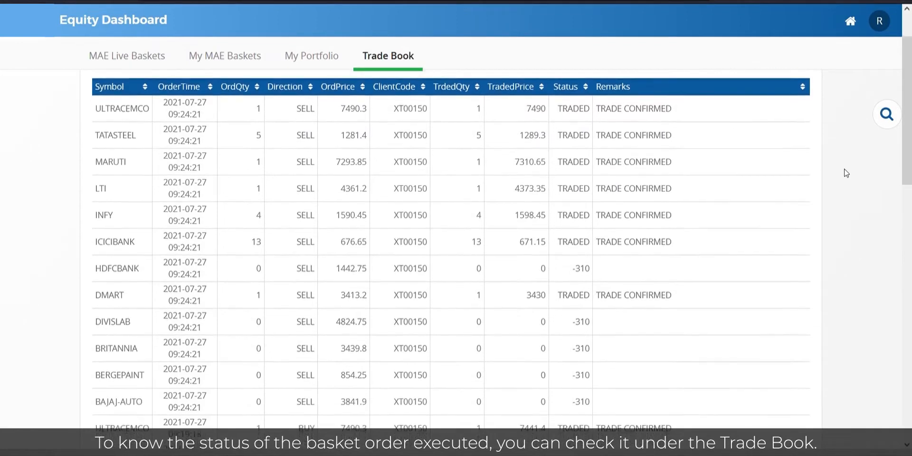
scroll(down, 3)
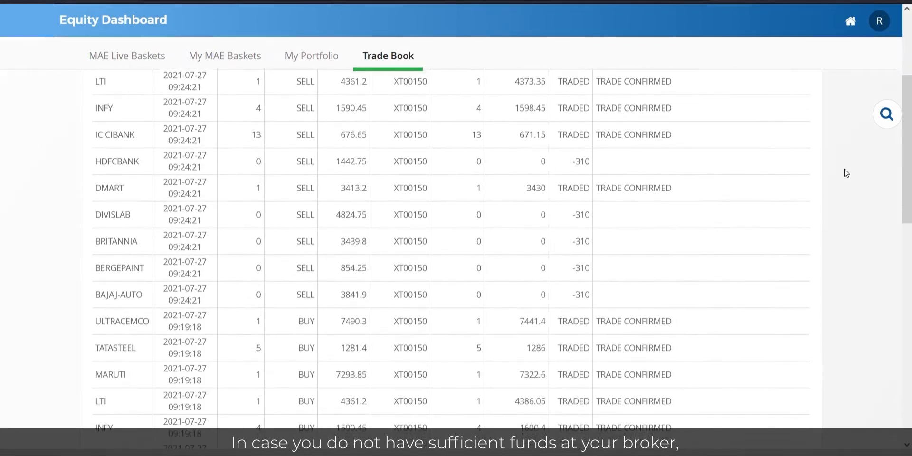
scroll(down, 3)
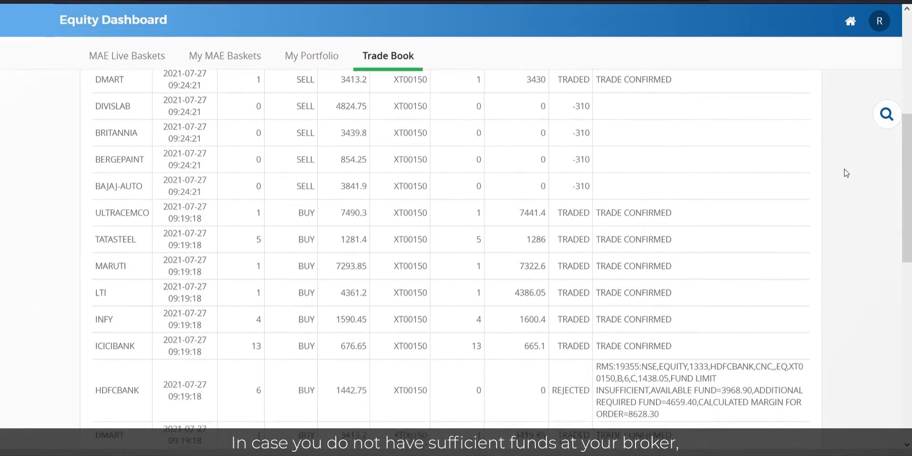
scroll(down, 3)
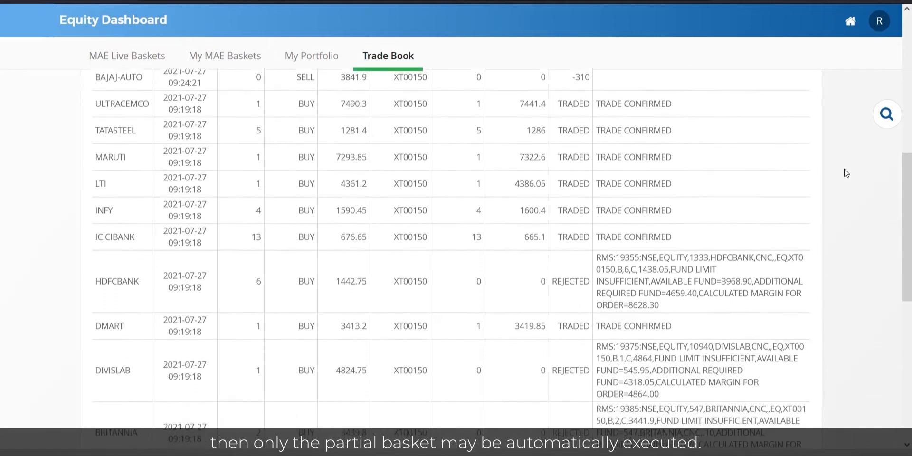
scroll(down, 3)
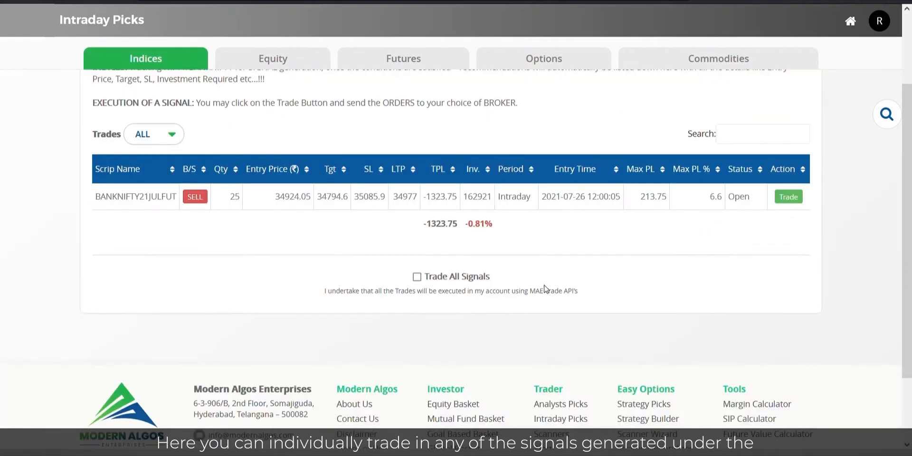
mouse_move(334, 239)
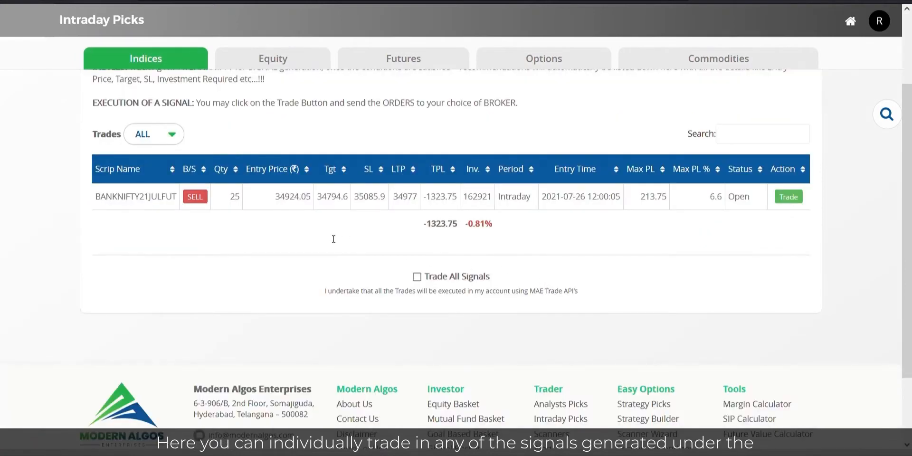
View Equity, Futures and Commodities intraday signals, then trade the TECHMEQ sell signal.
click(273, 59)
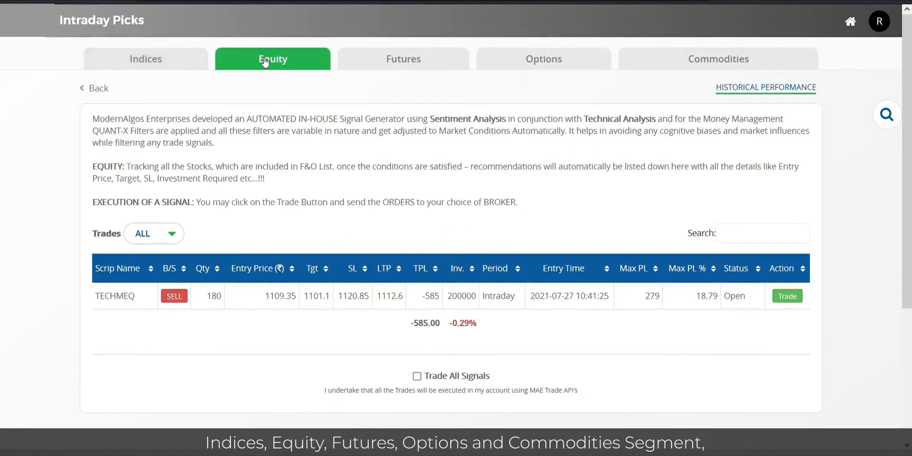
click(403, 58)
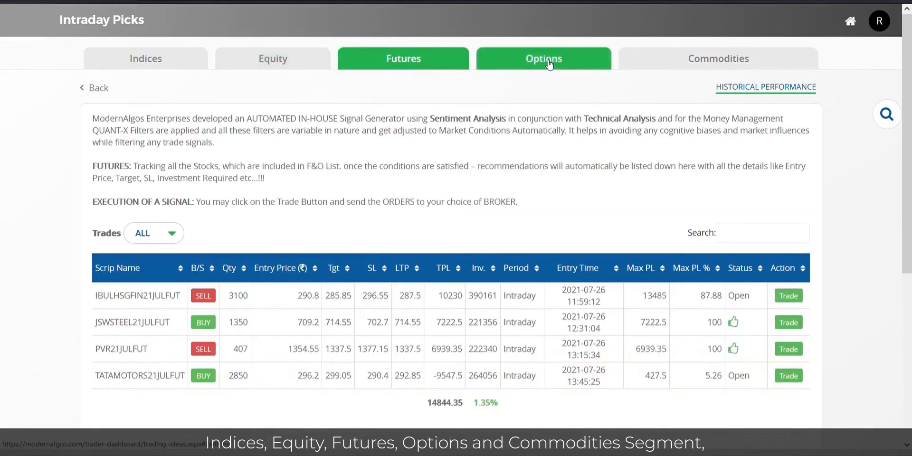
click(719, 58)
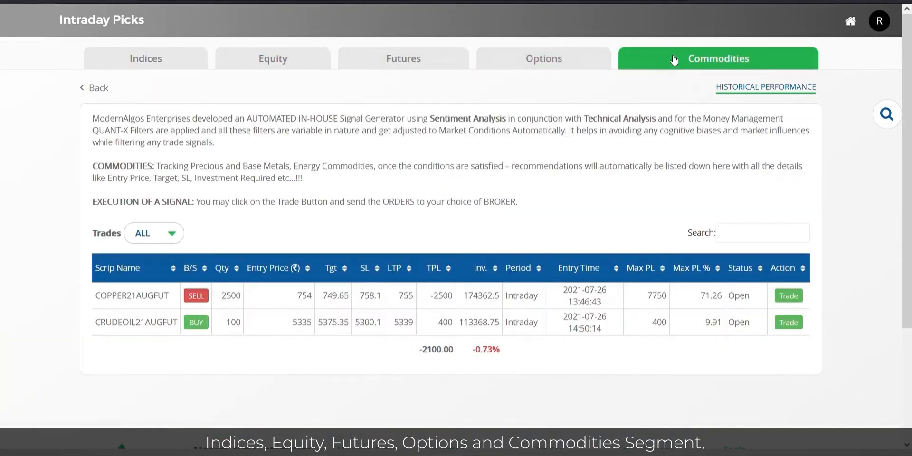
click(273, 59)
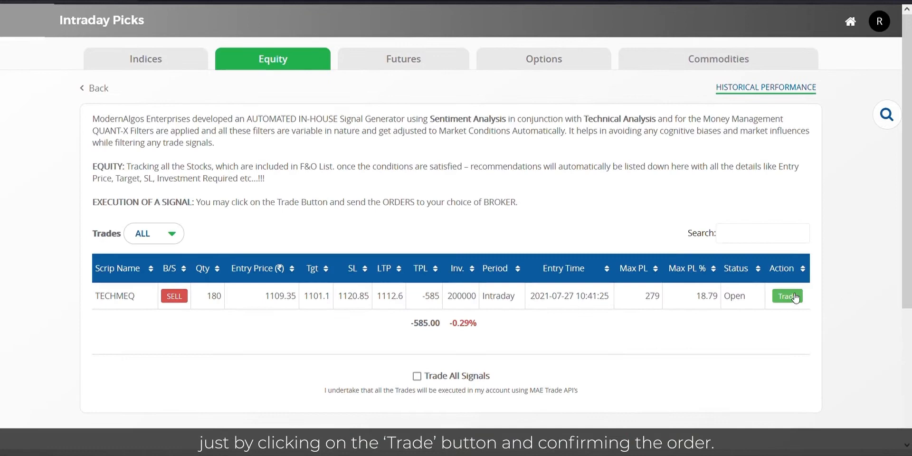
click(787, 297)
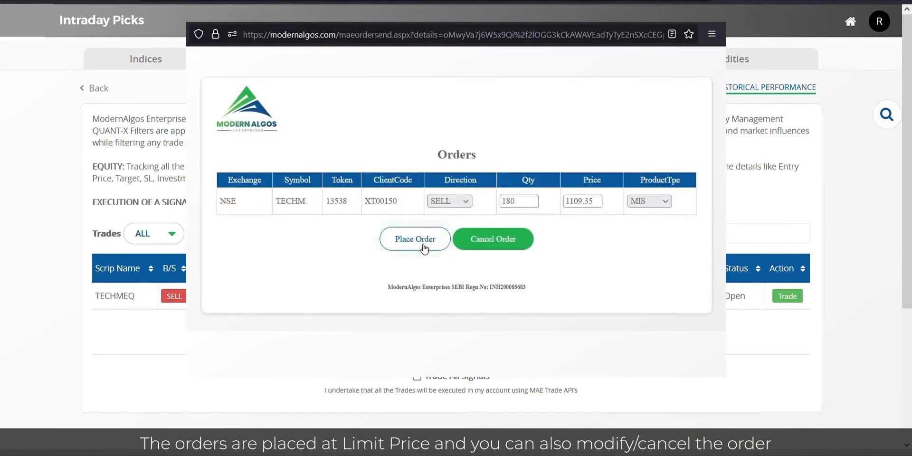
Submit the TECHM sell order and scroll the Trader Dashboard's Order Book.
click(415, 239)
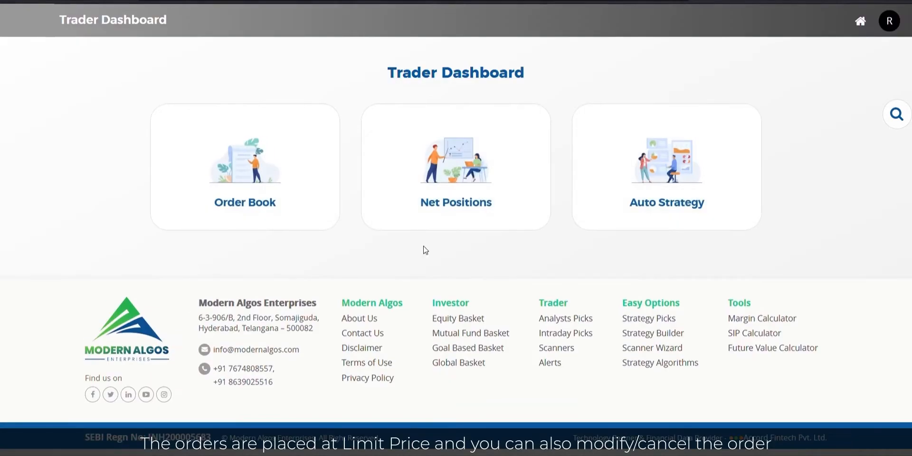
click(245, 169)
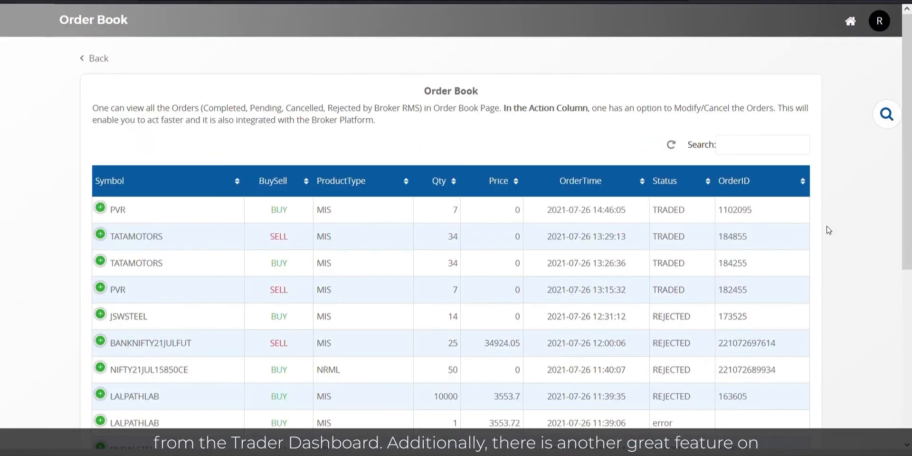
scroll(down, 3)
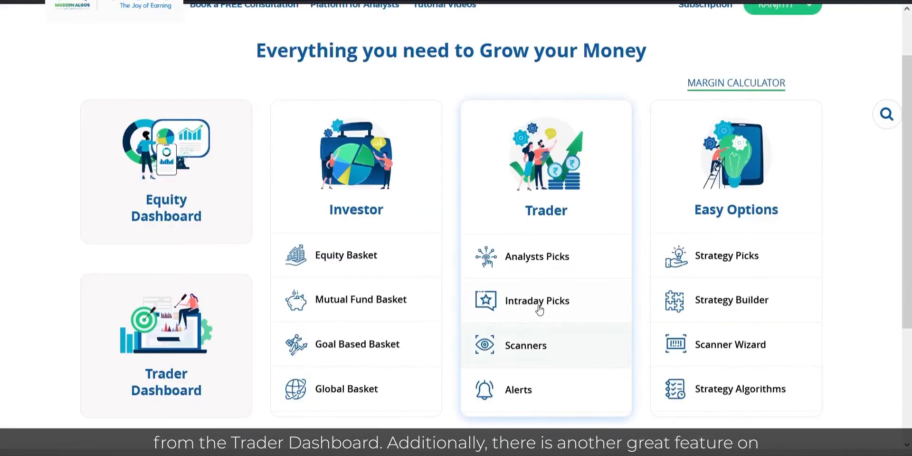
Tick Trade All Signals under the Futures tab of Intraday Picks.
click(537, 300)
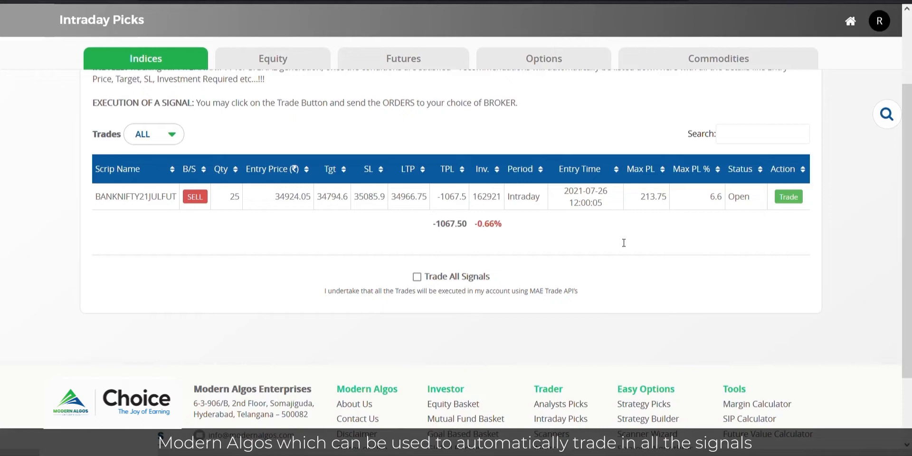
mouse_move(329, 263)
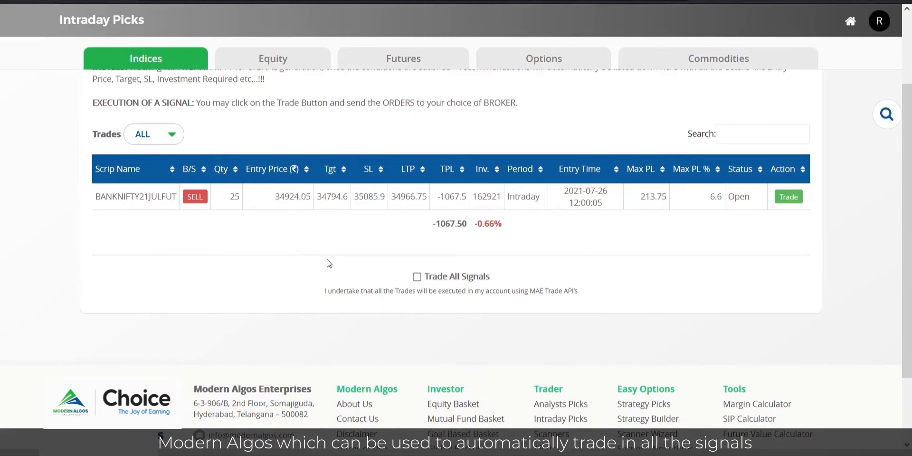
click(403, 59)
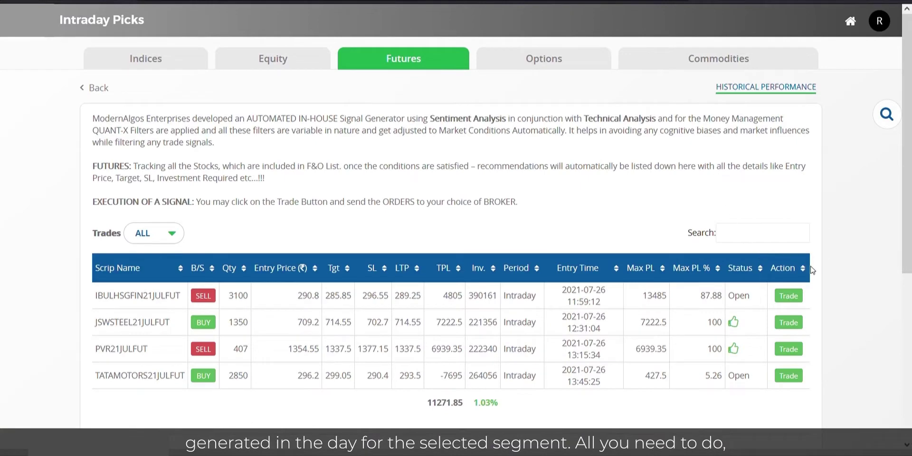
scroll(down, 3)
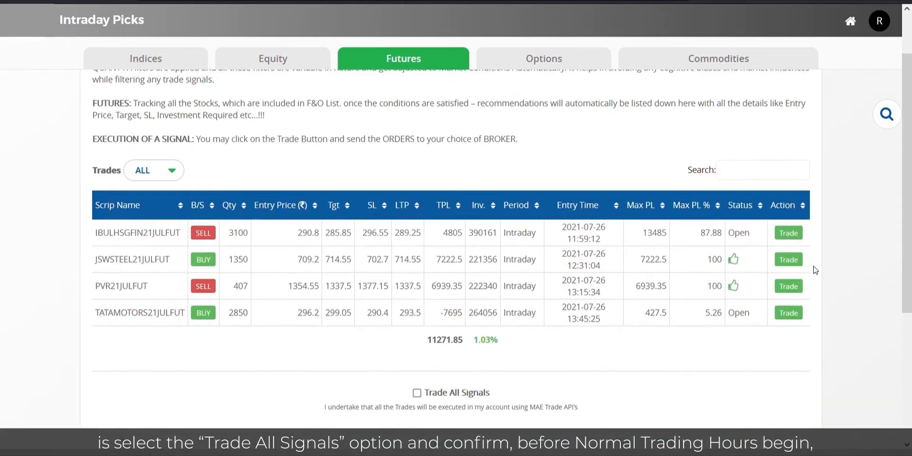
scroll(down, 3)
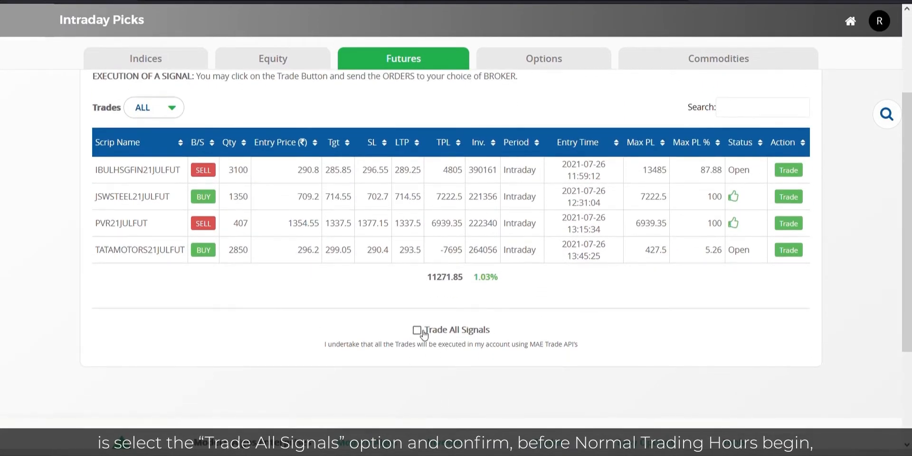
click(417, 330)
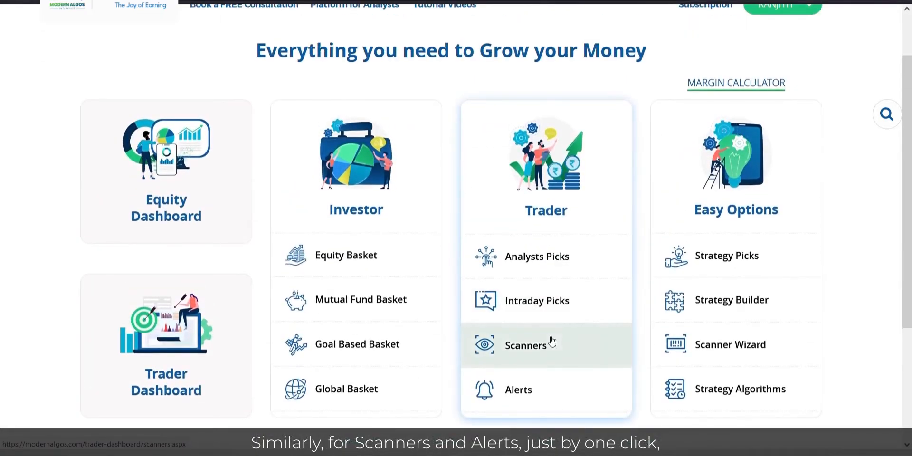
Open a buy order for the SBIN scanner alert with price 0.00.
click(526, 346)
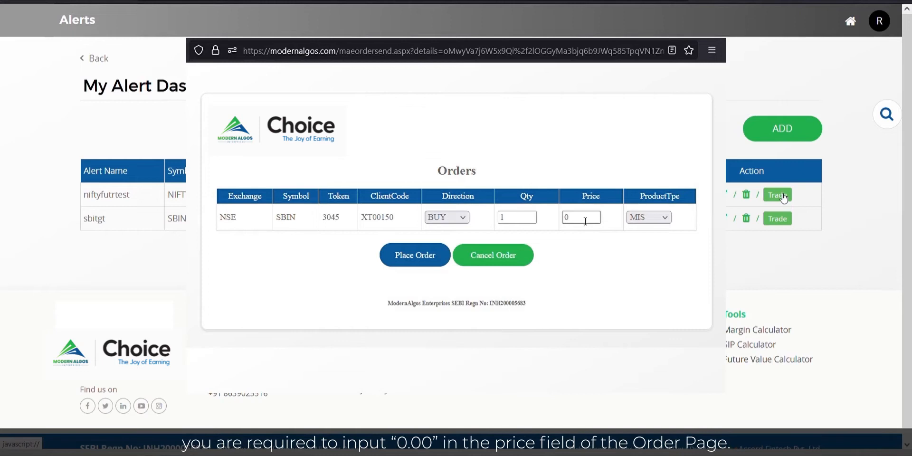
text(0.00)
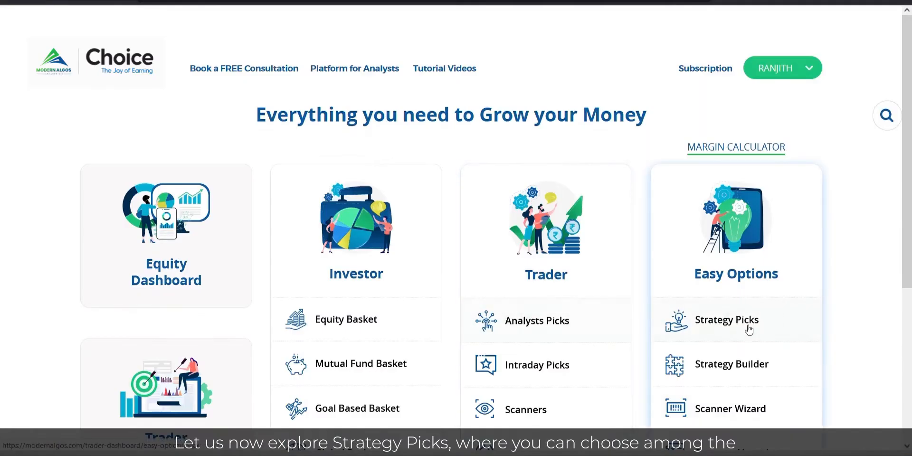
Place the two-leg COLPAL bull call spread order from Strategy Picks.
click(727, 321)
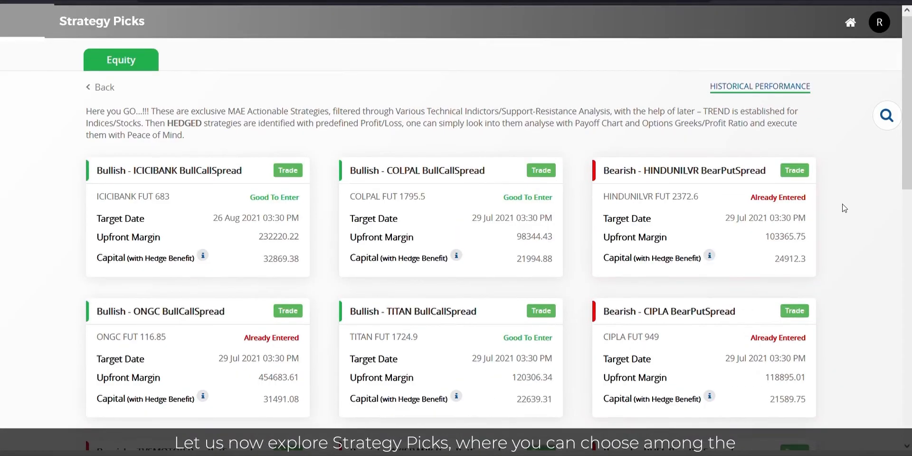
scroll(down, 3)
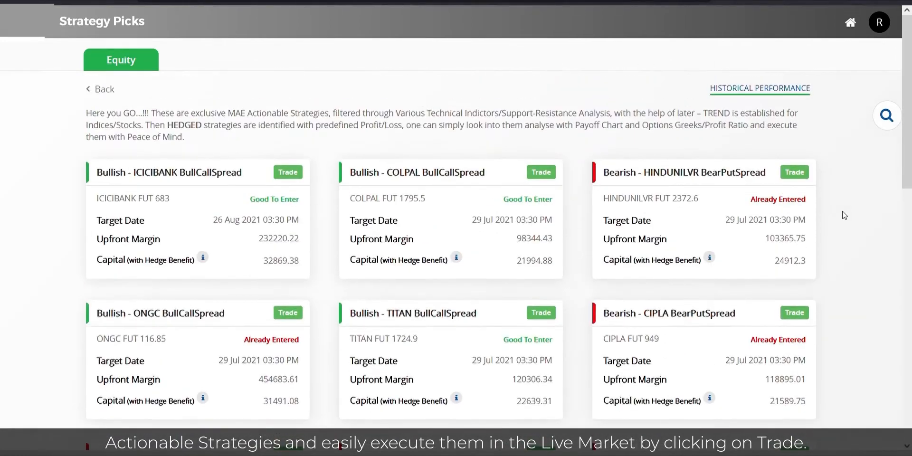
click(541, 172)
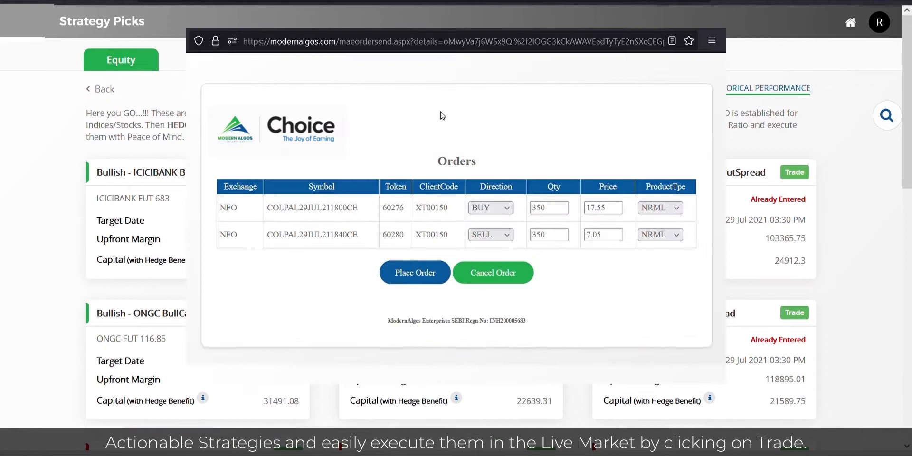
mouse_move(412, 276)
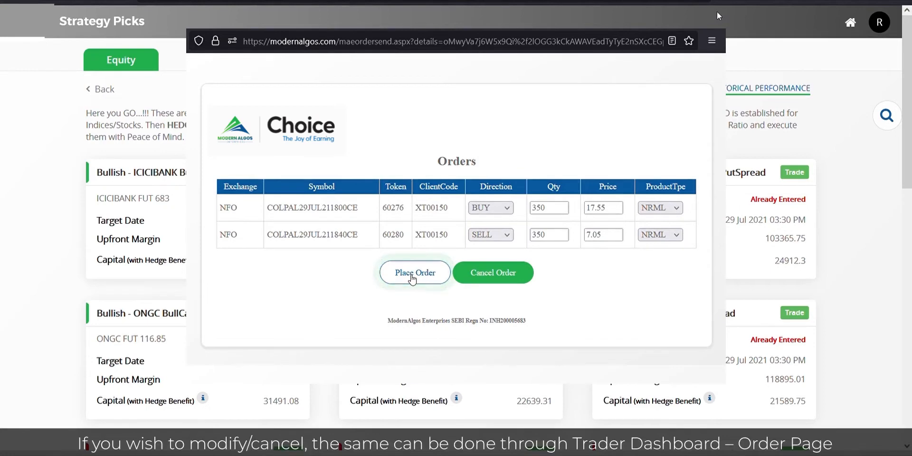
click(415, 273)
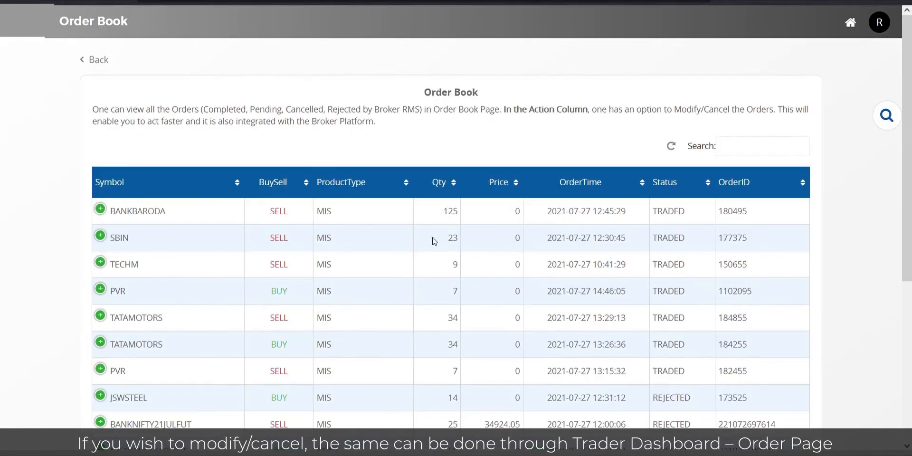
scroll(down, 3)
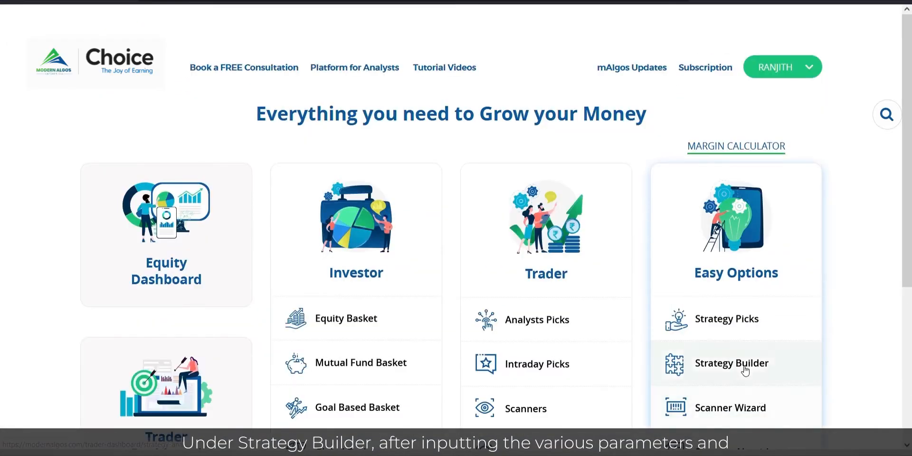
Auto-trade the built two-leg NIFTY call spread with net premium 1438.
click(732, 364)
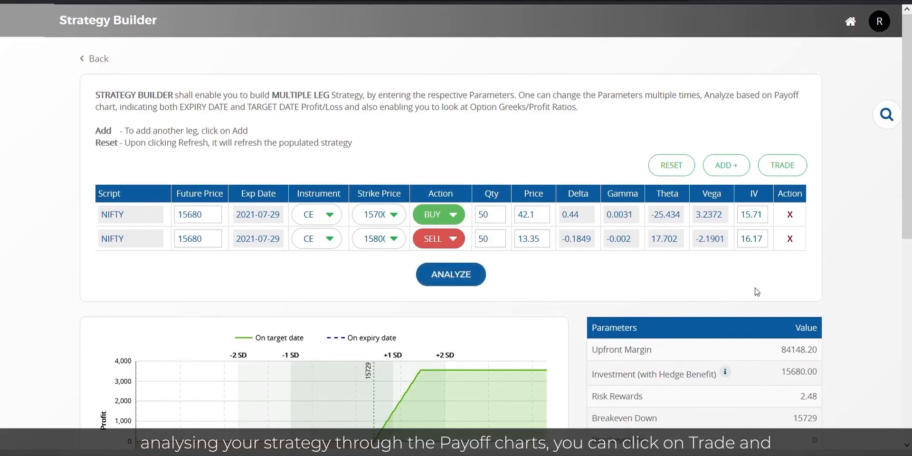
click(783, 166)
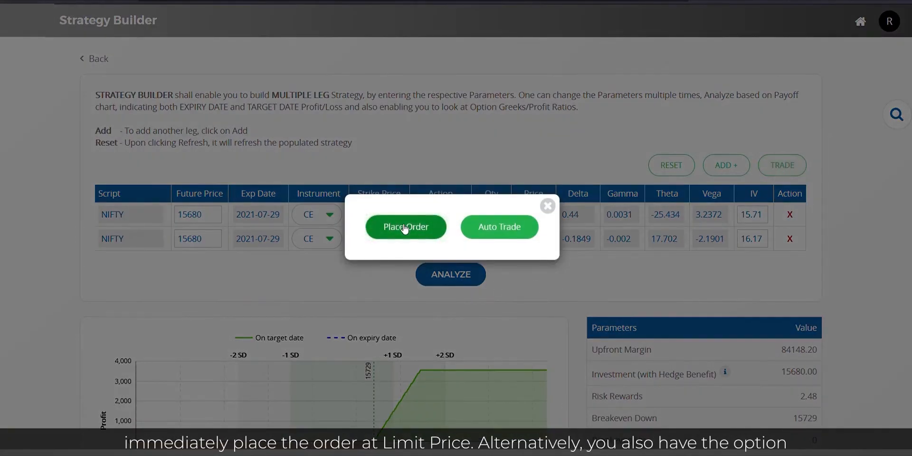
mouse_move(494, 249)
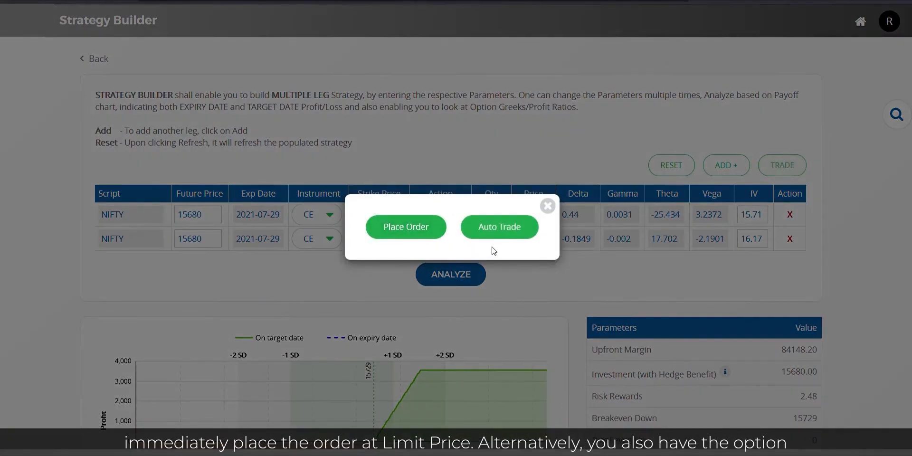
mouse_move(507, 231)
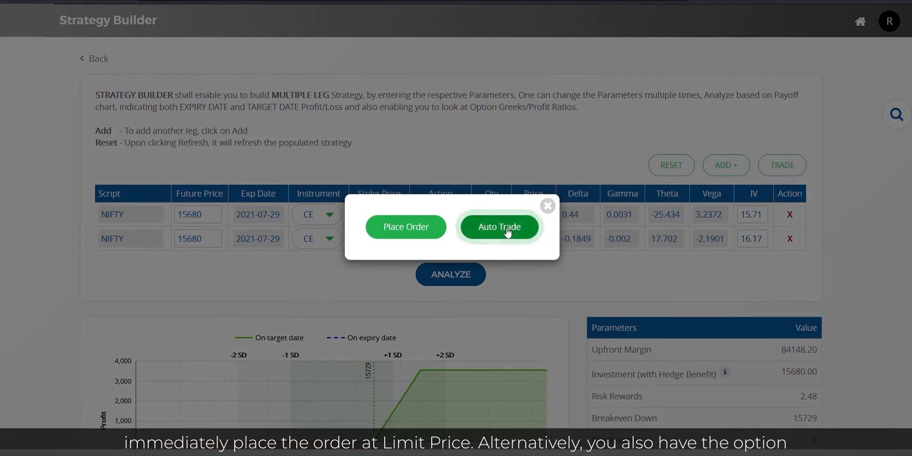
click(500, 226)
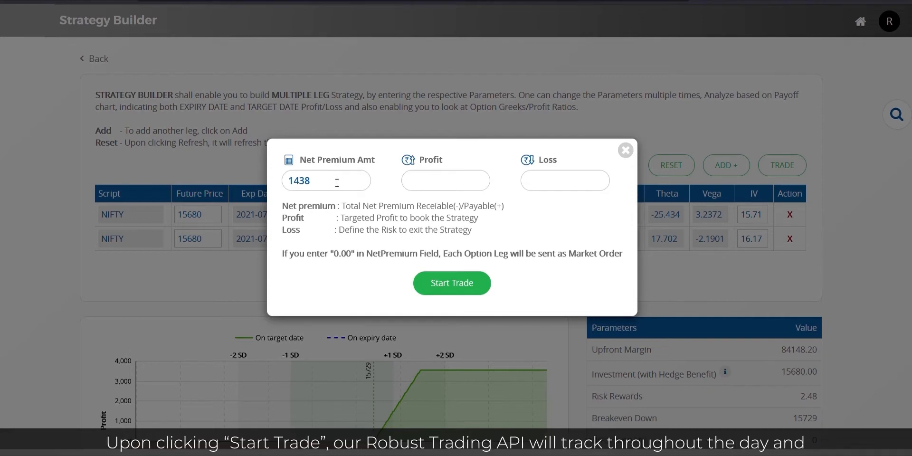
mouse_move(457, 289)
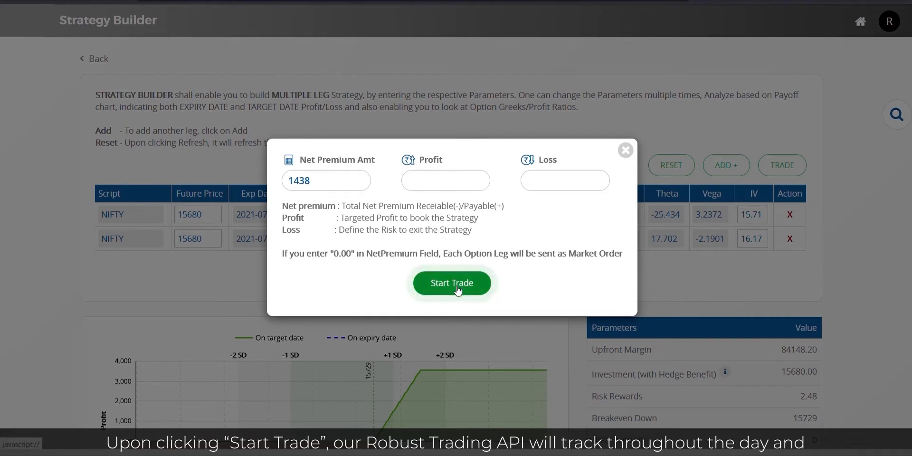
mouse_move(458, 291)
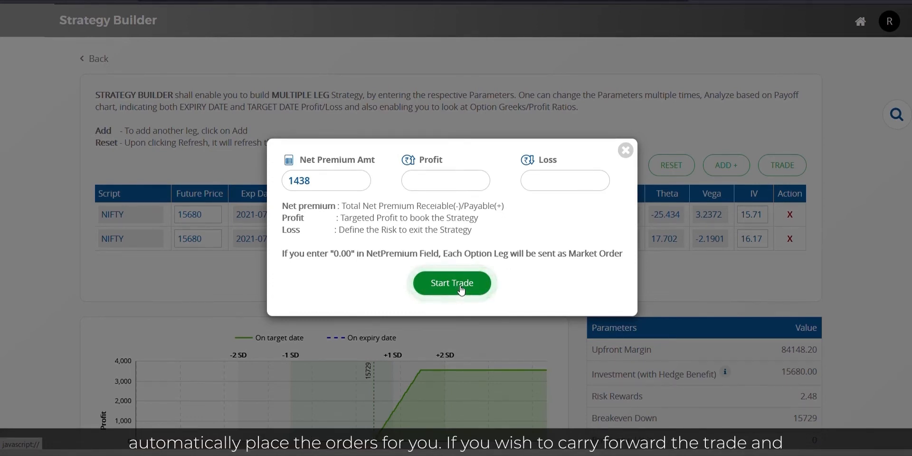
click(452, 284)
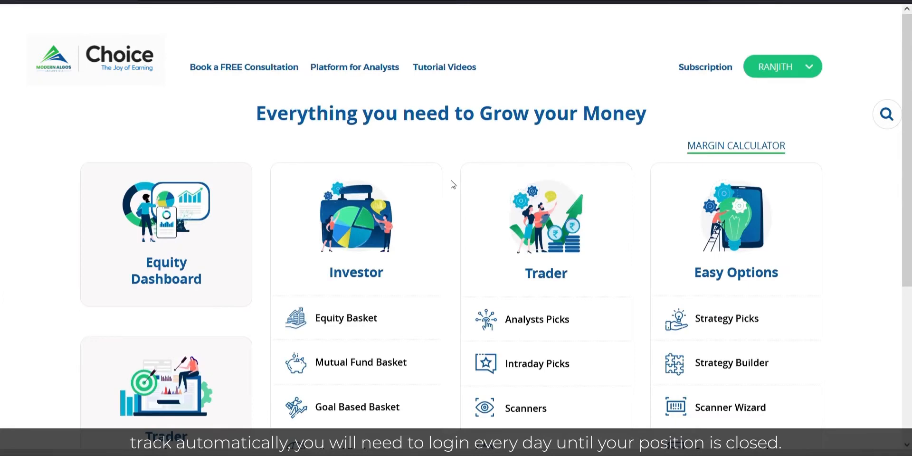
scroll(down, 3)
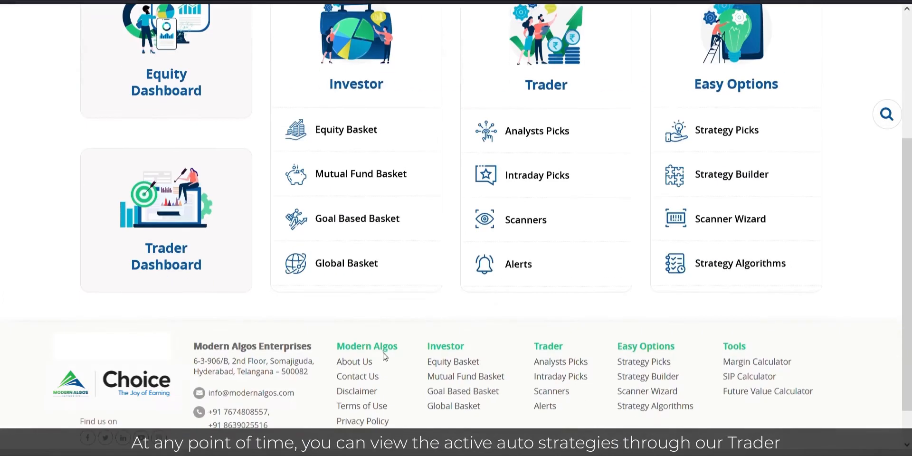
click(167, 220)
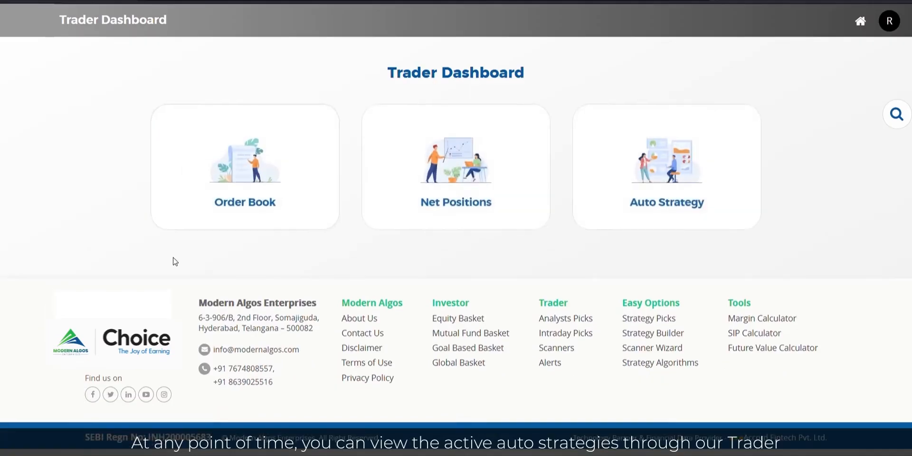
click(667, 166)
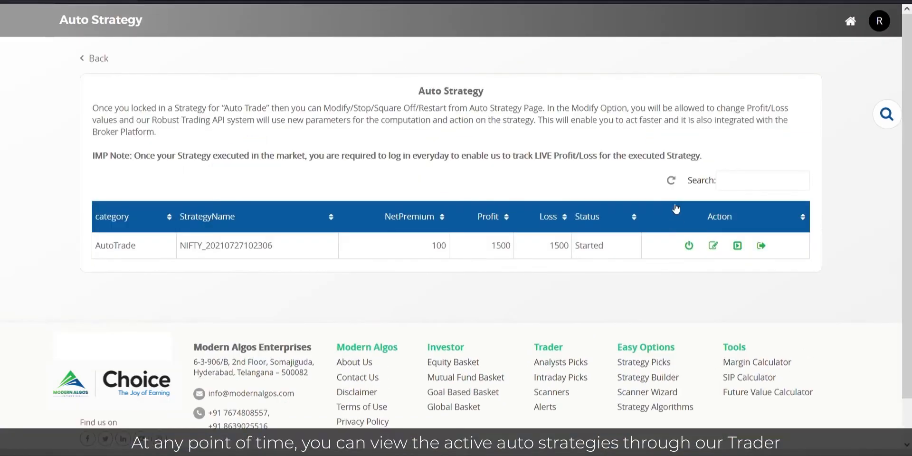
mouse_move(727, 297)
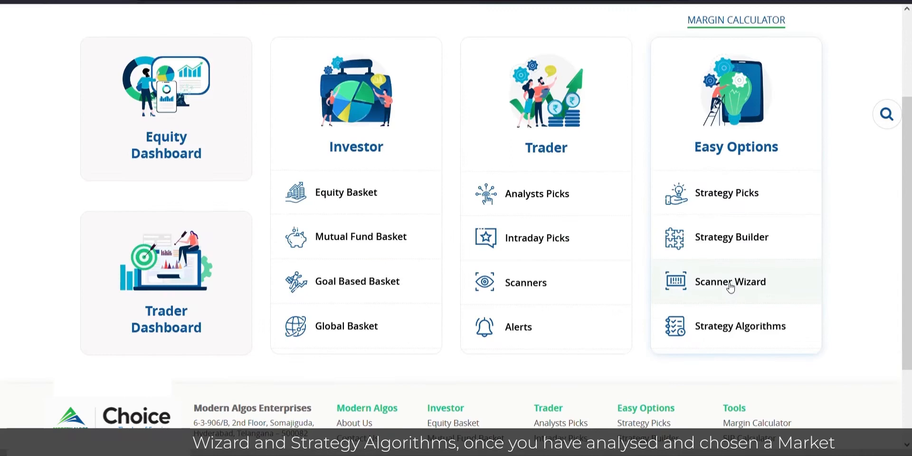
mouse_move(730, 327)
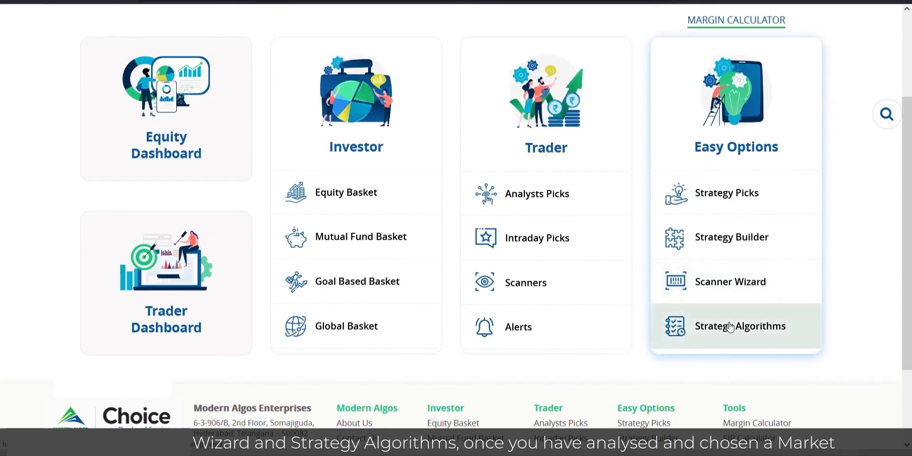
click(731, 282)
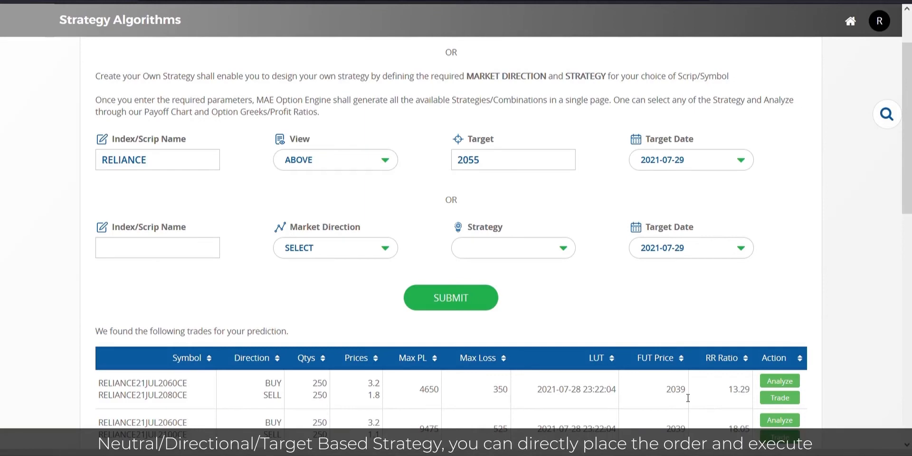
click(780, 382)
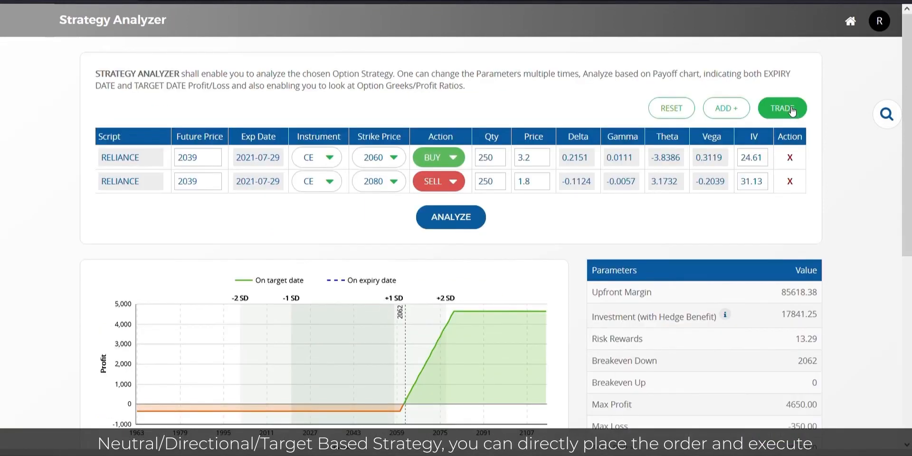
click(783, 108)
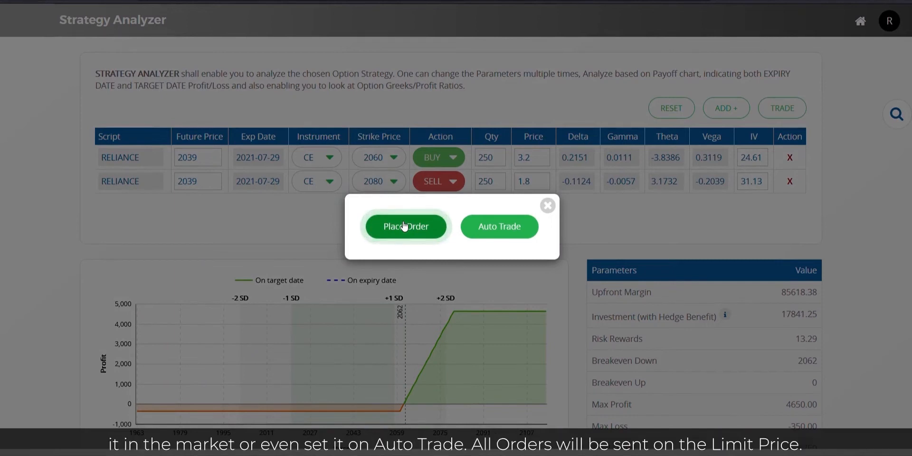
mouse_move(502, 235)
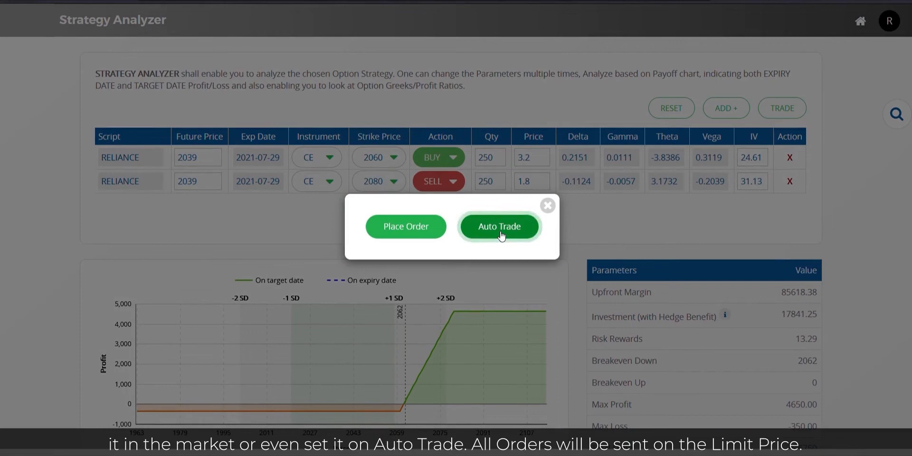
mouse_move(547, 219)
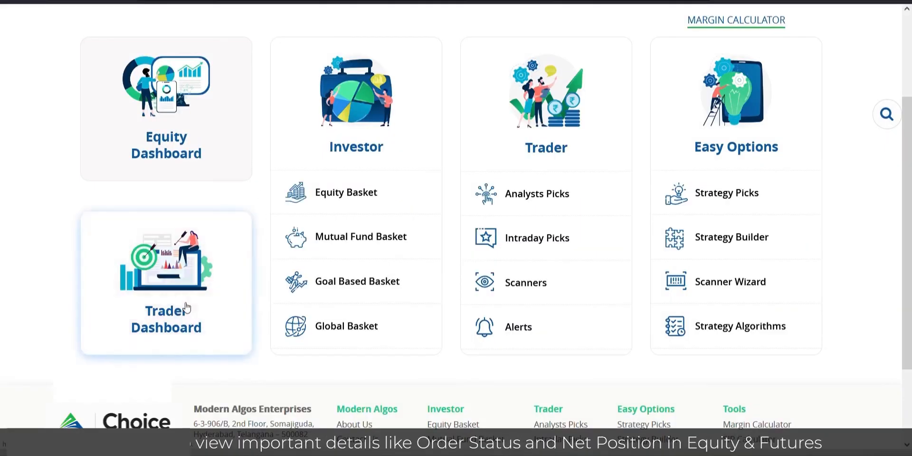
View equity and options Net Positions, then open the Order Book.
click(166, 283)
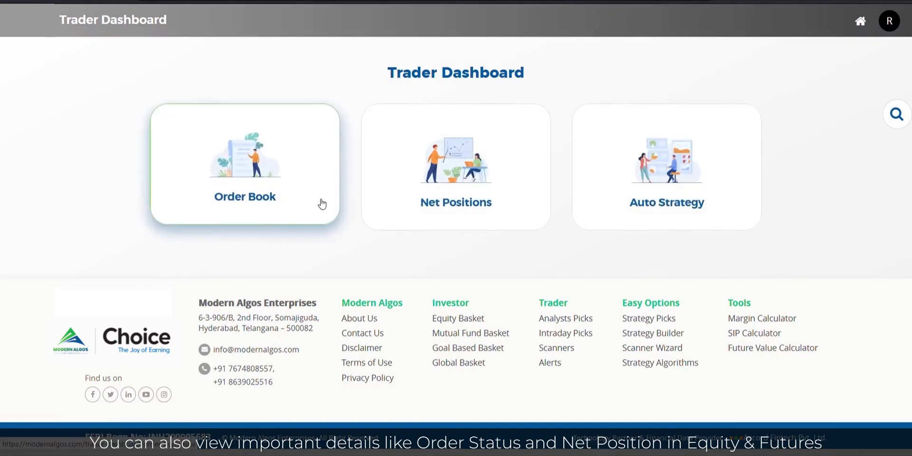
mouse_move(437, 186)
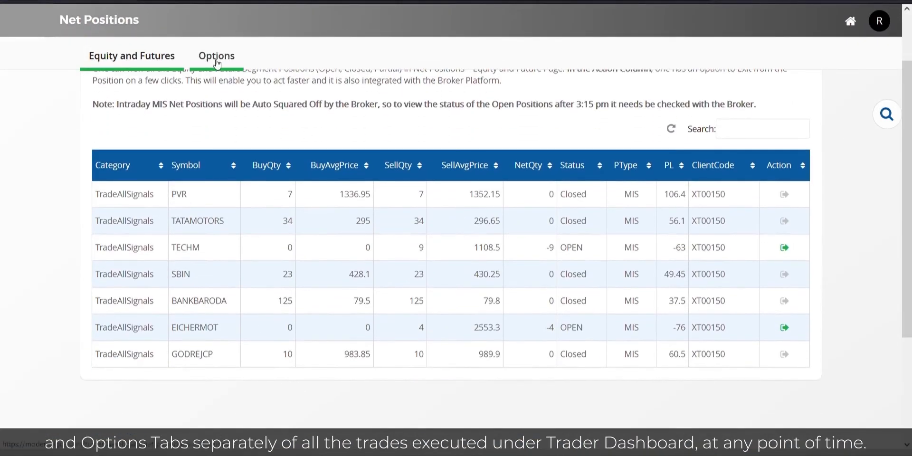
click(216, 57)
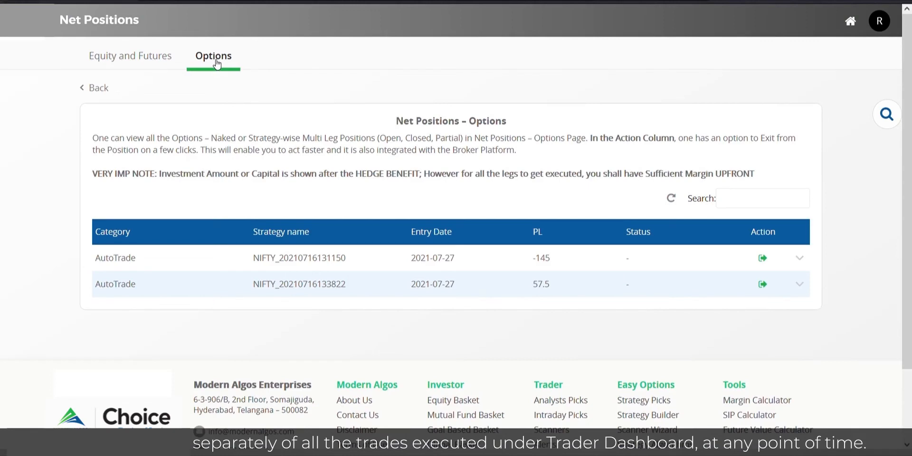
mouse_move(220, 114)
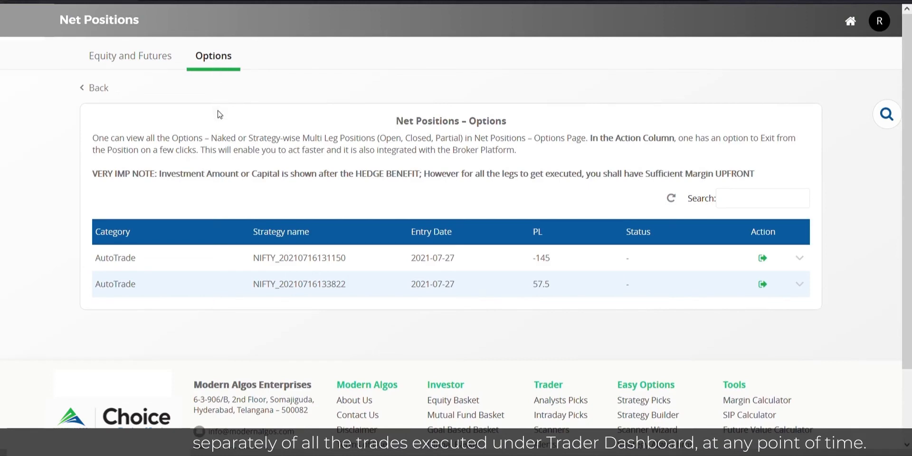
mouse_move(594, 93)
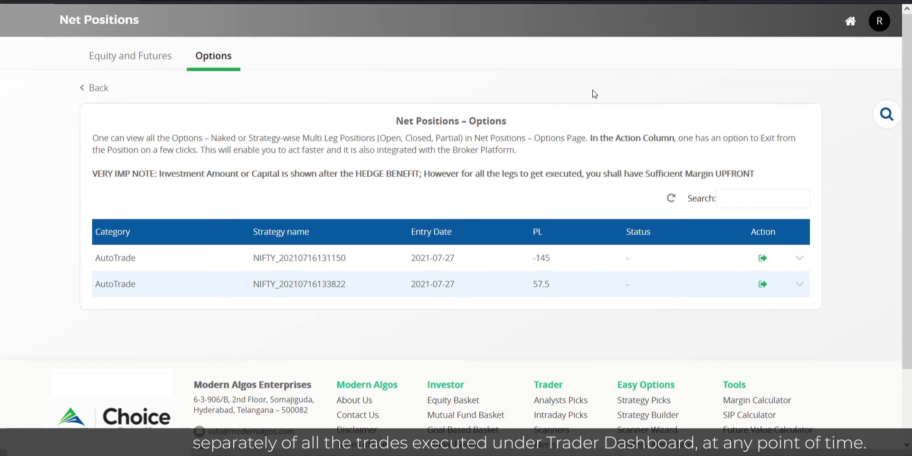
mouse_move(148, 7)
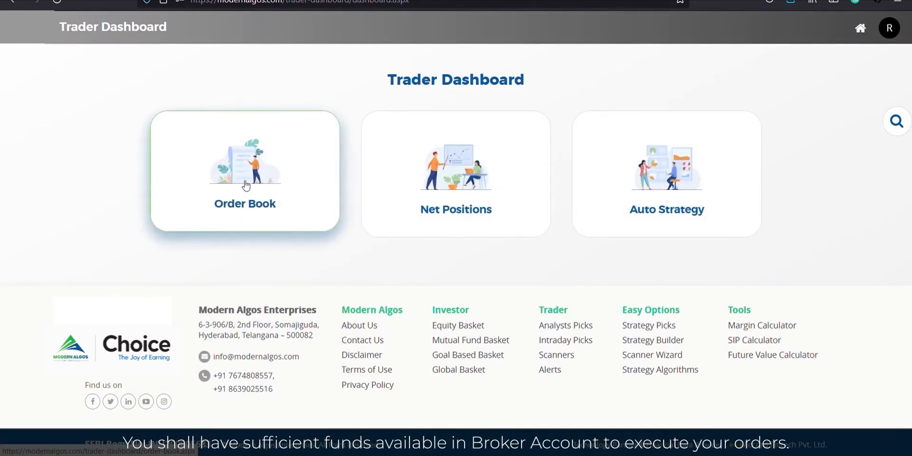
click(245, 181)
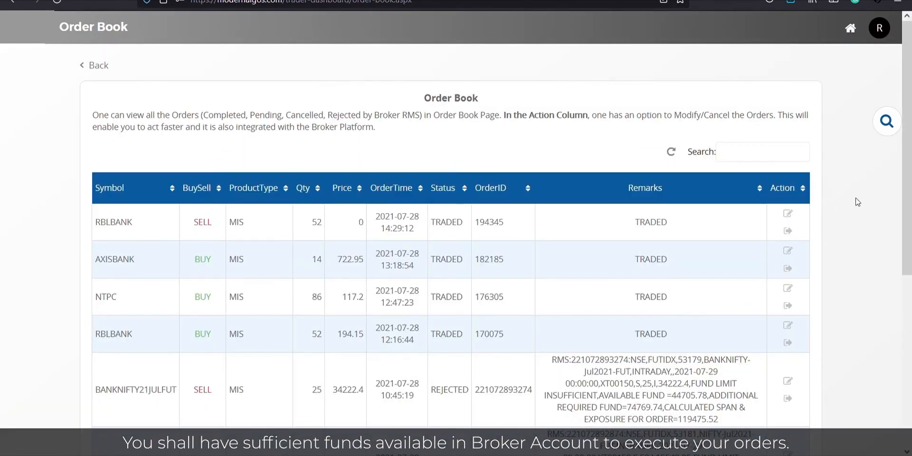